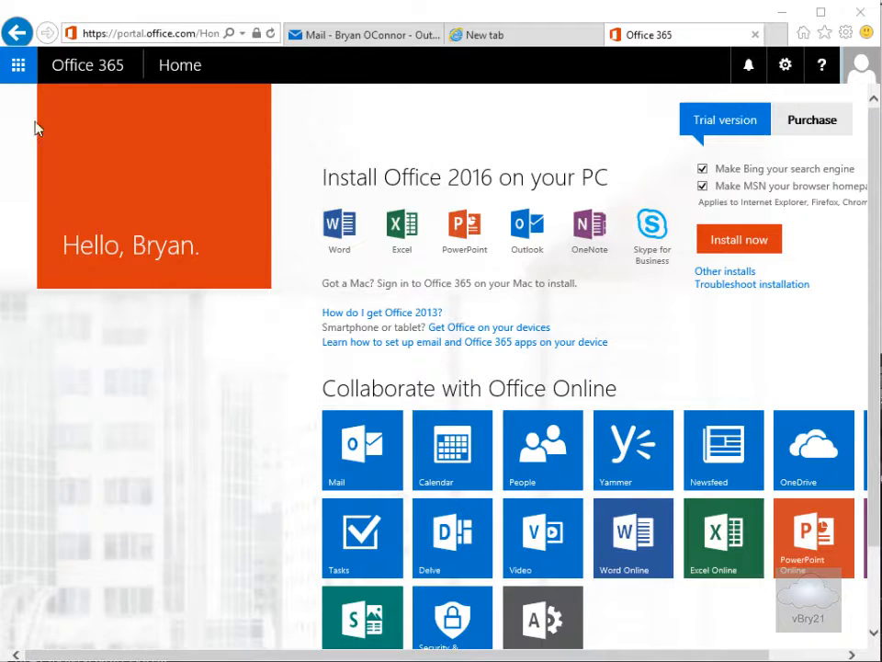
- Go from the Office 365 home page to the admin center dashboard showing service health
left_click(18, 66)
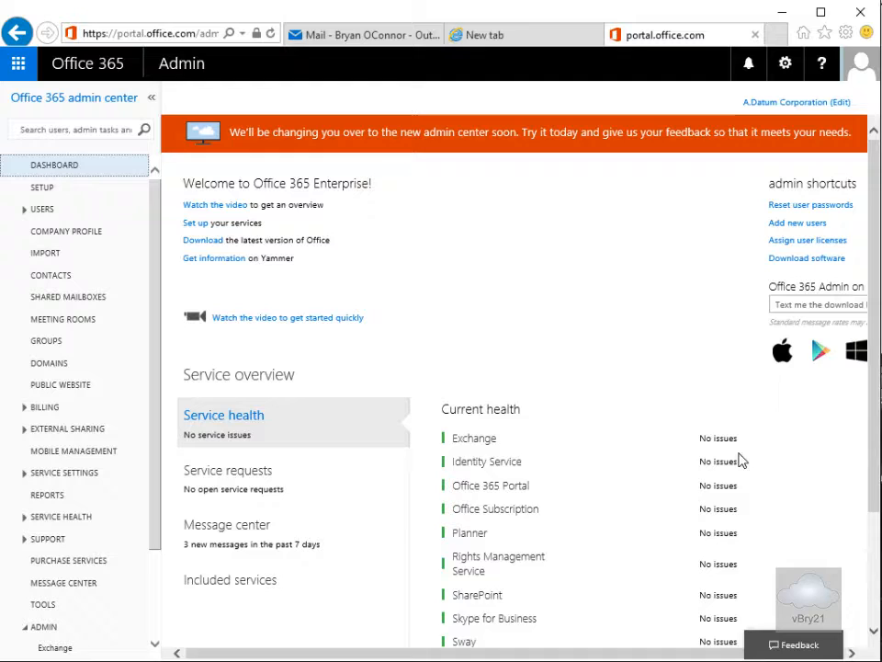
scroll("down", 3)
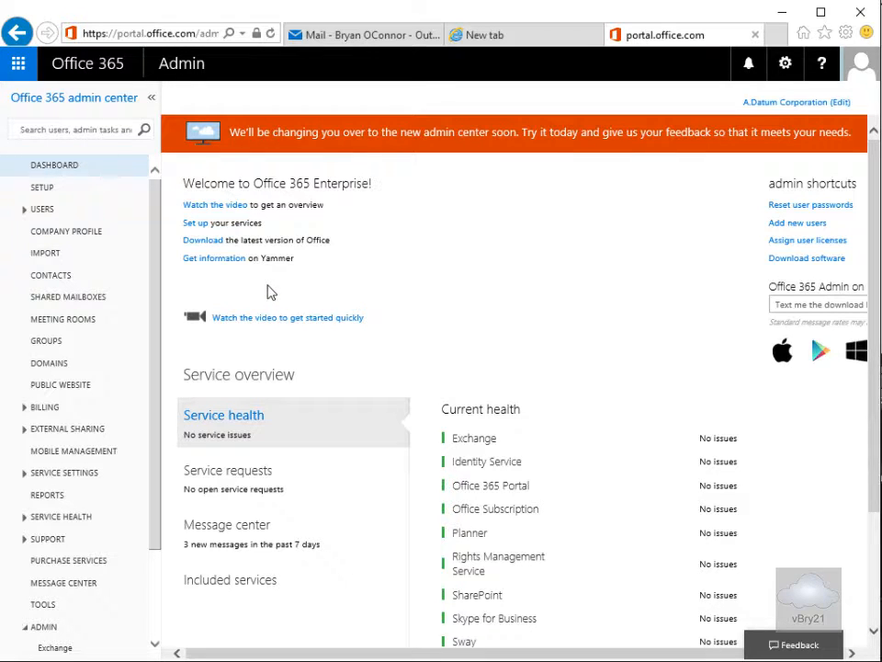
mouse_move(40, 210)
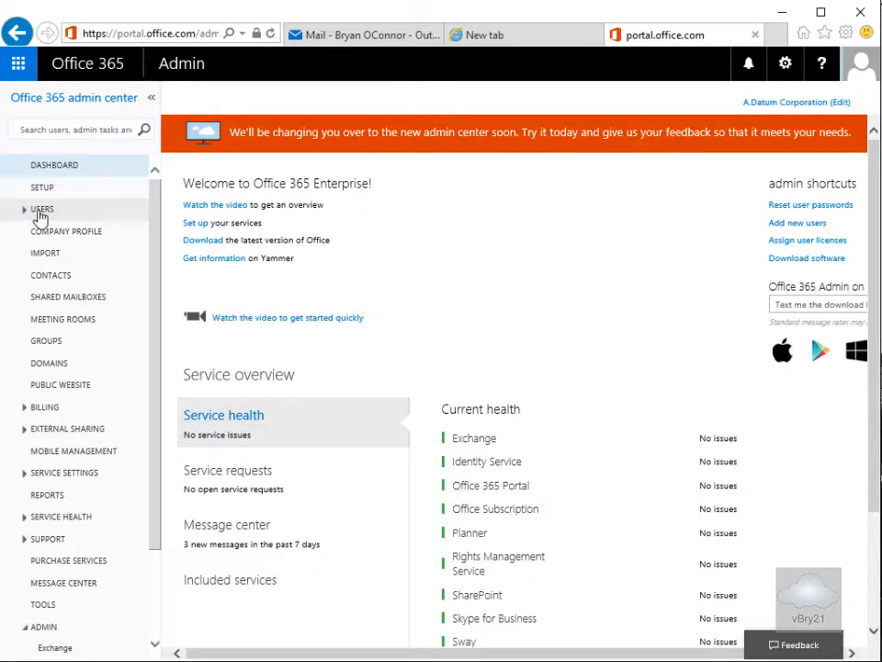
- Show the Active Users list under USERS, keeping the All users view with one cloud user
left_click(41, 210)
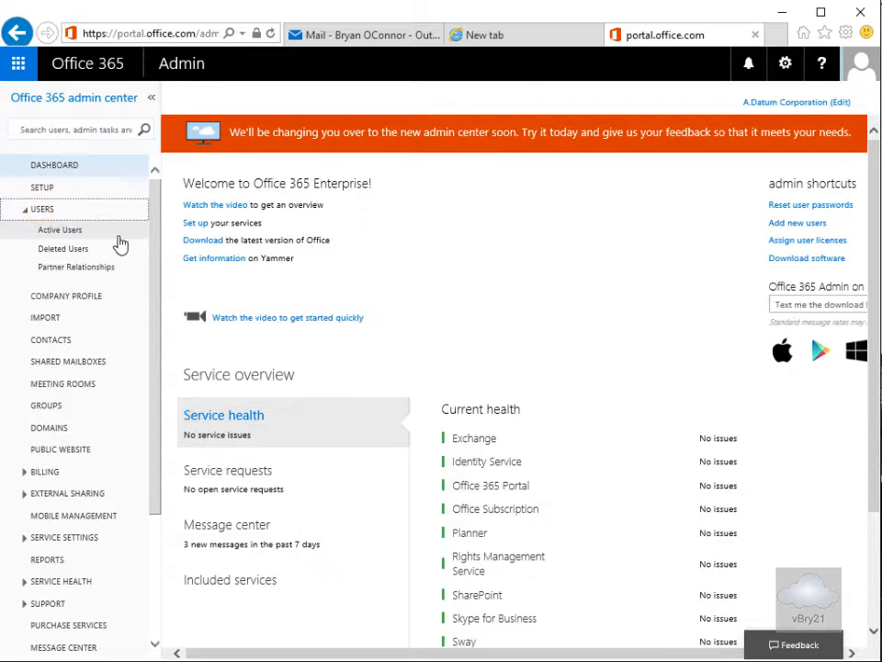
mouse_move(61, 230)
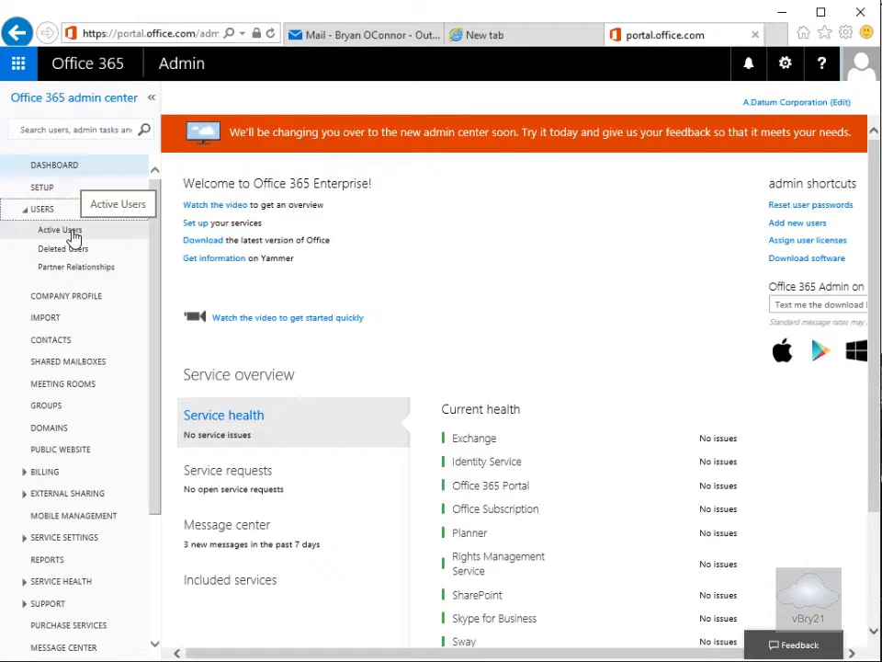
left_click(59, 229)
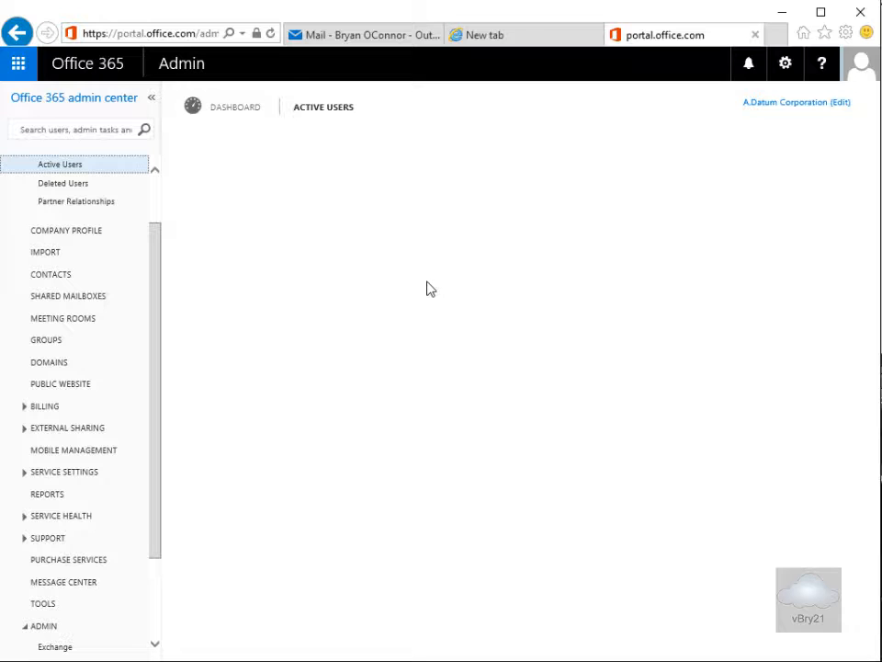
left_click(58, 164)
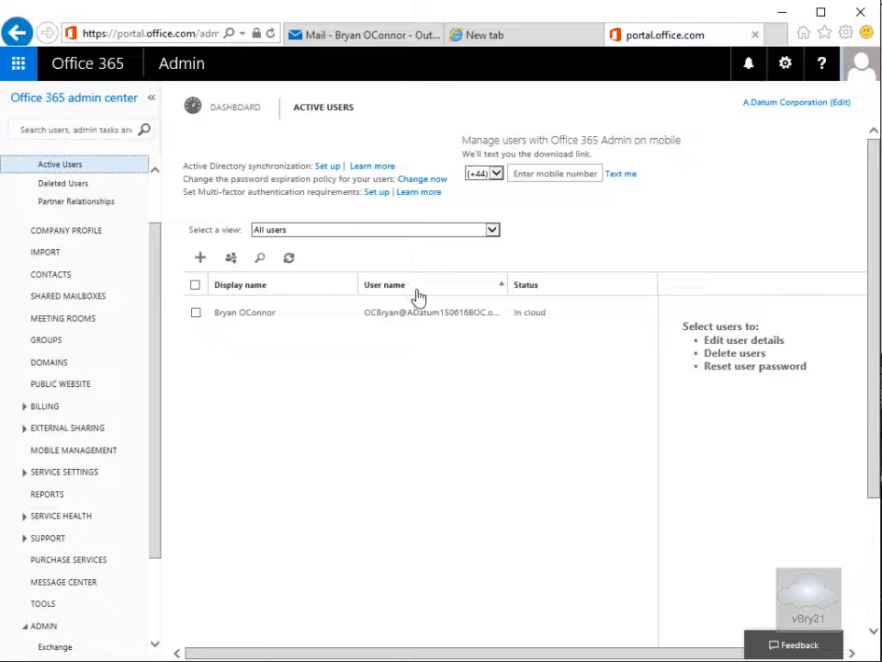
mouse_move(397, 317)
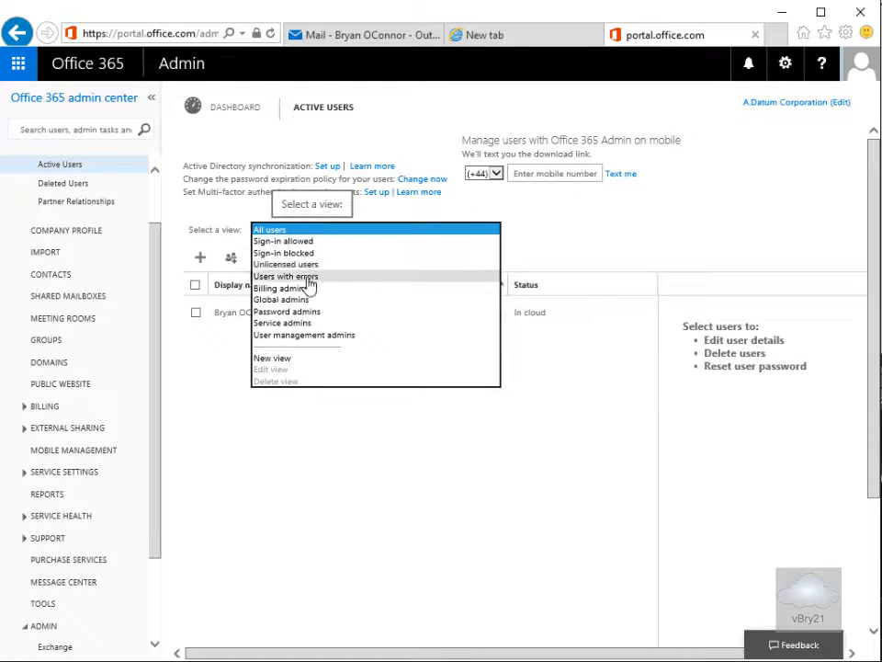
mouse_move(294, 298)
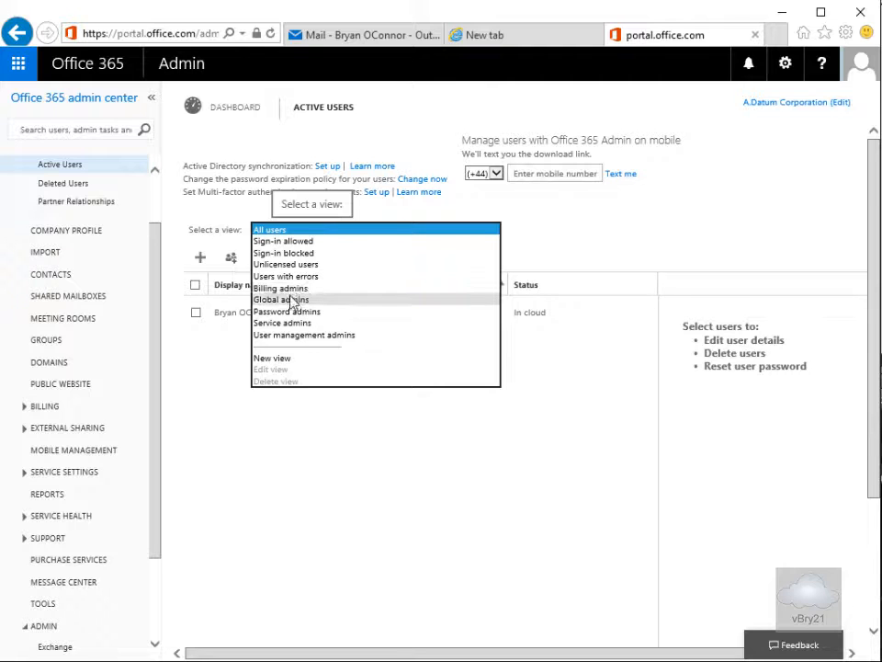
mouse_move(283, 323)
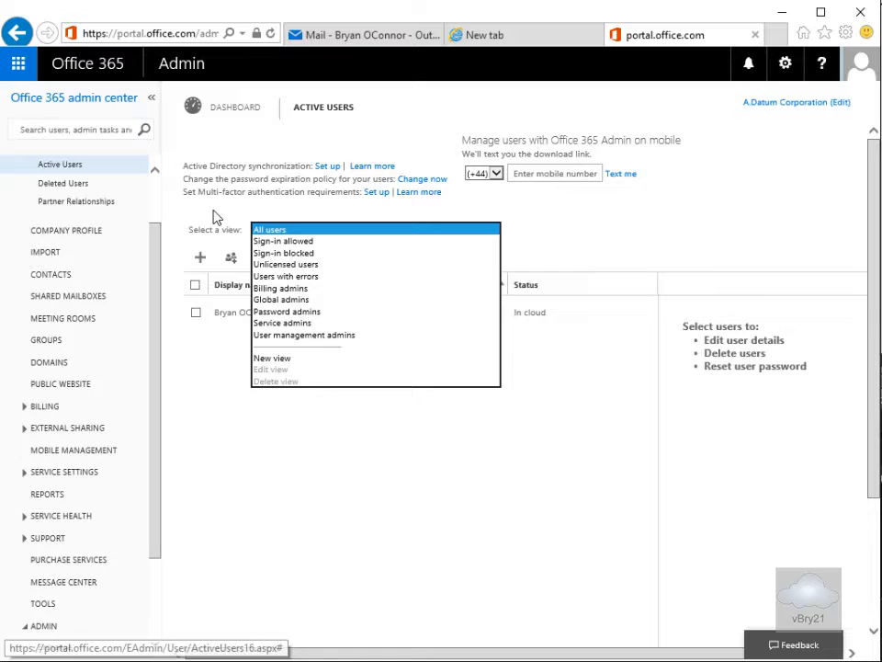
left_click(270, 228)
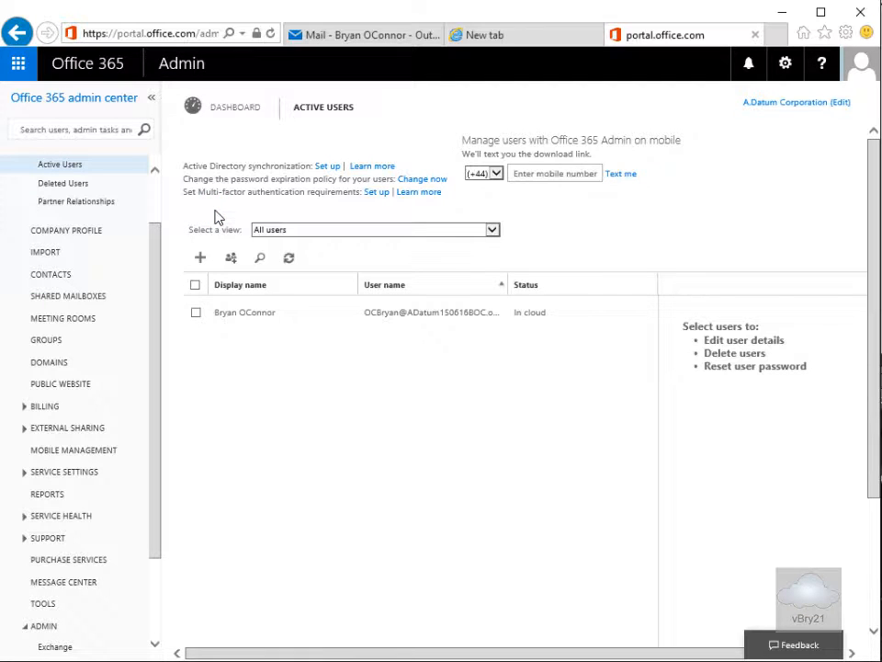
mouse_move(46, 338)
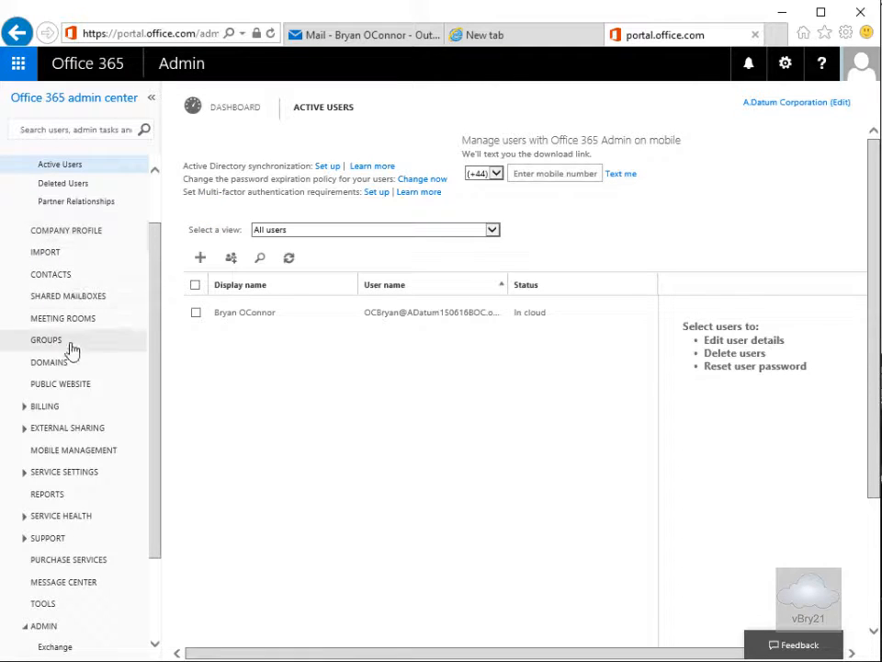
- Show the Domains page listing the default onmicrosoft.com domain with setup complete
left_click(47, 360)
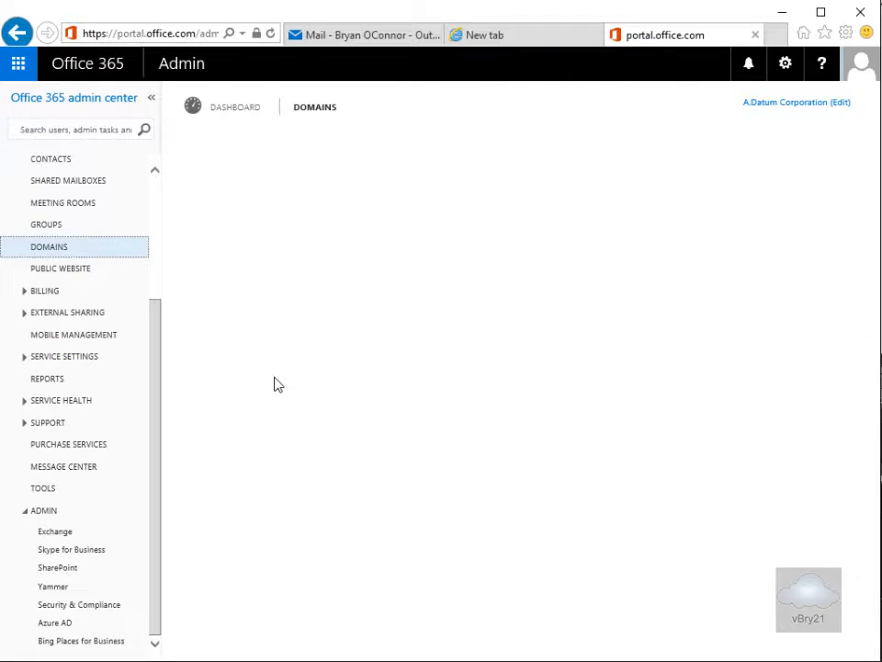
left_click(48, 246)
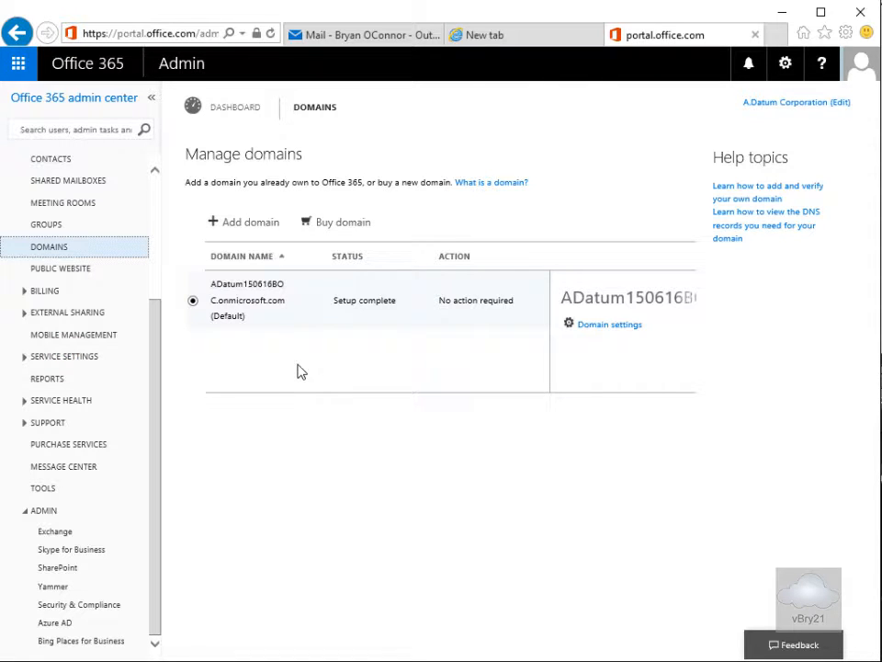
mouse_move(460, 318)
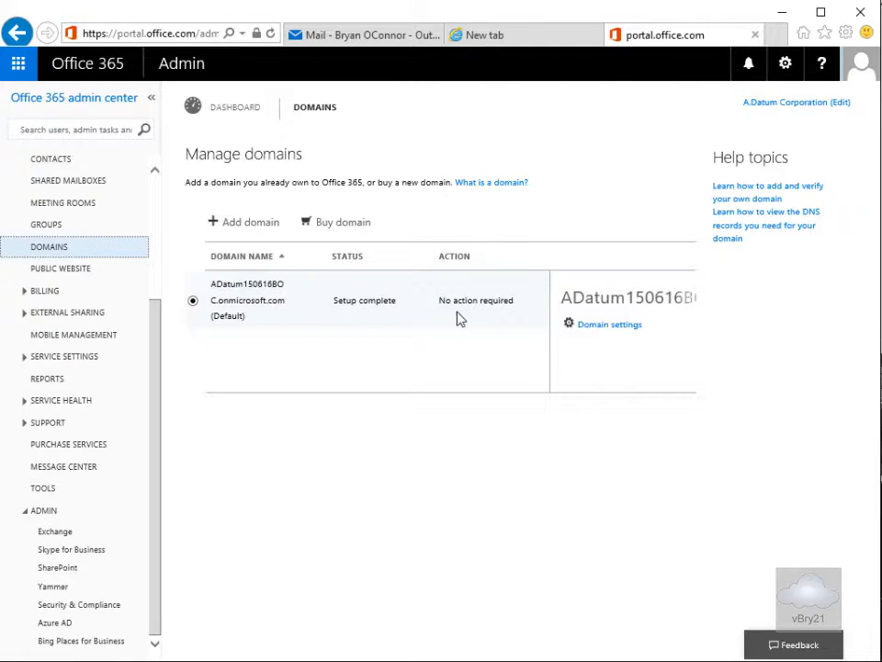
mouse_move(698, 307)
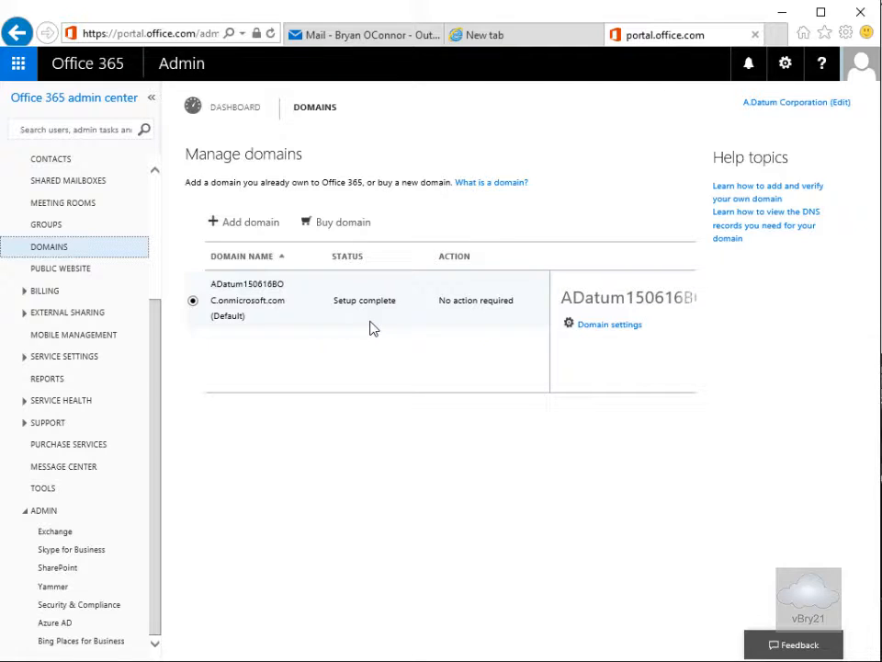
mouse_move(364, 299)
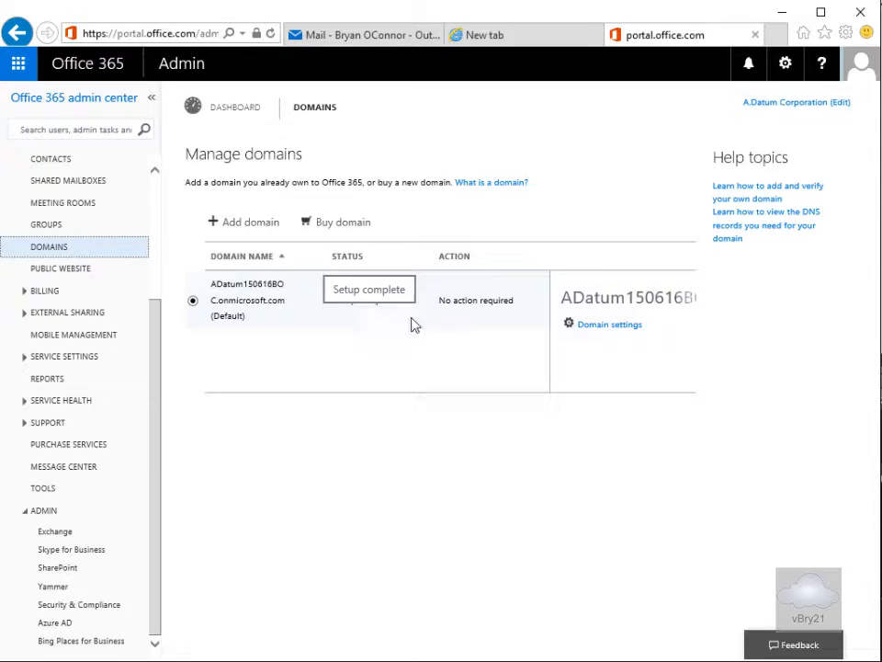
mouse_move(285, 386)
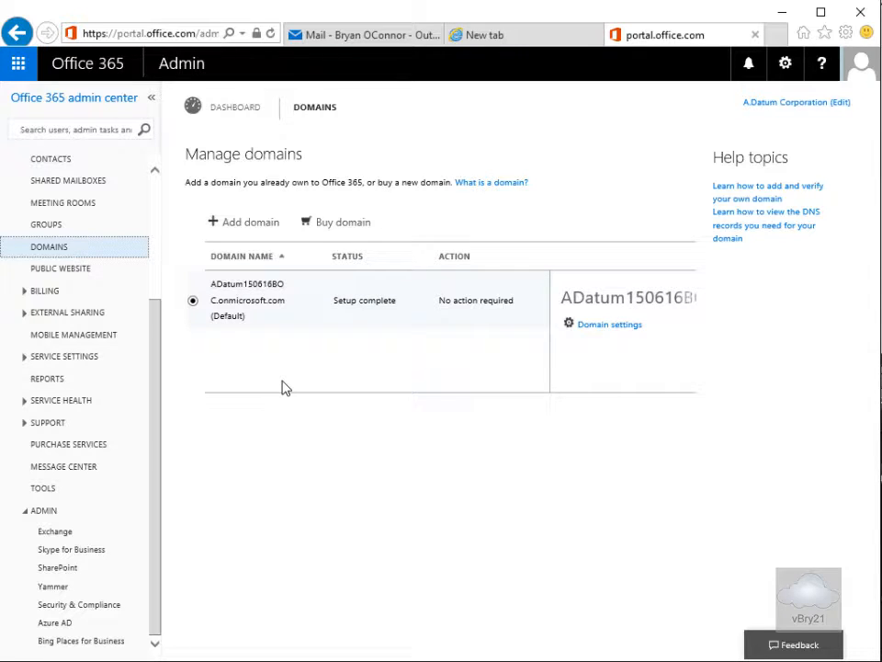
mouse_move(118, 322)
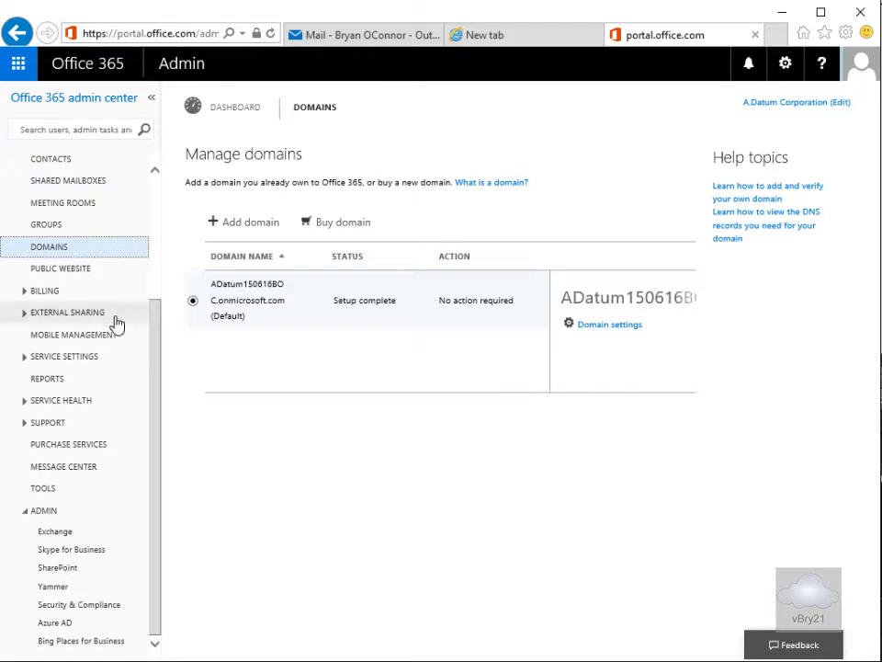
- Show the Message center and browse its service announcements, reaching the admin app post
left_click(63, 466)
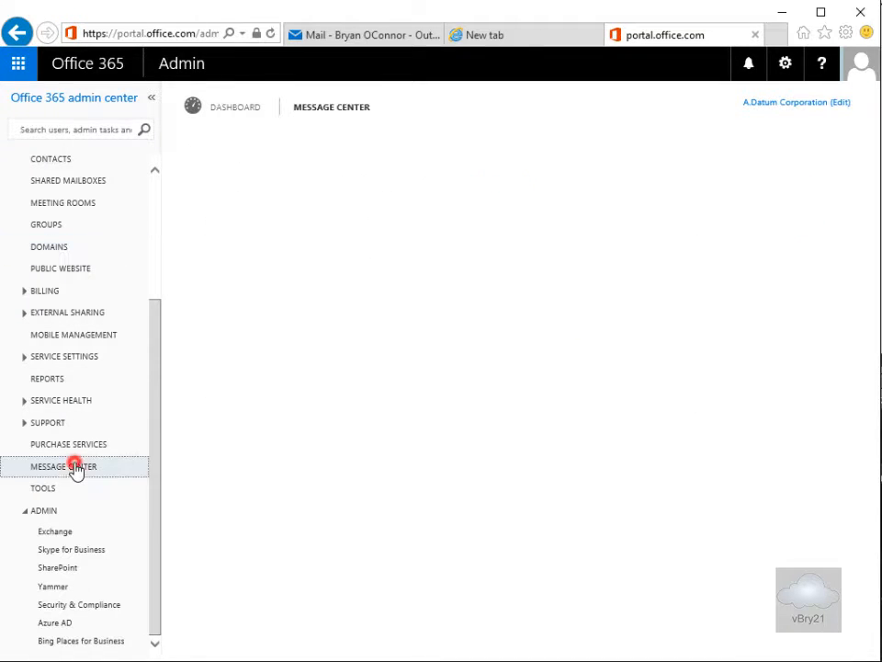
left_click(63, 467)
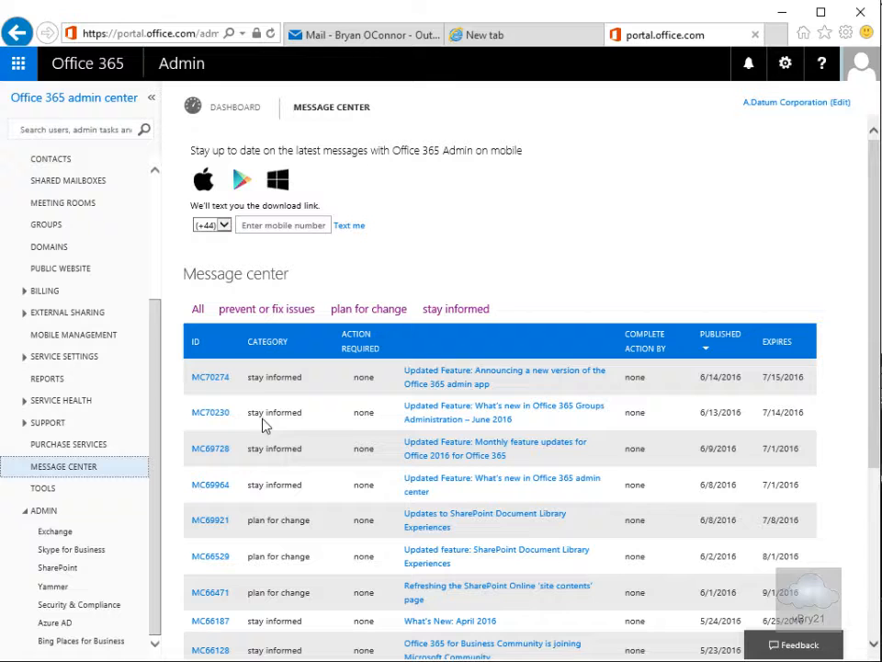
mouse_move(397, 435)
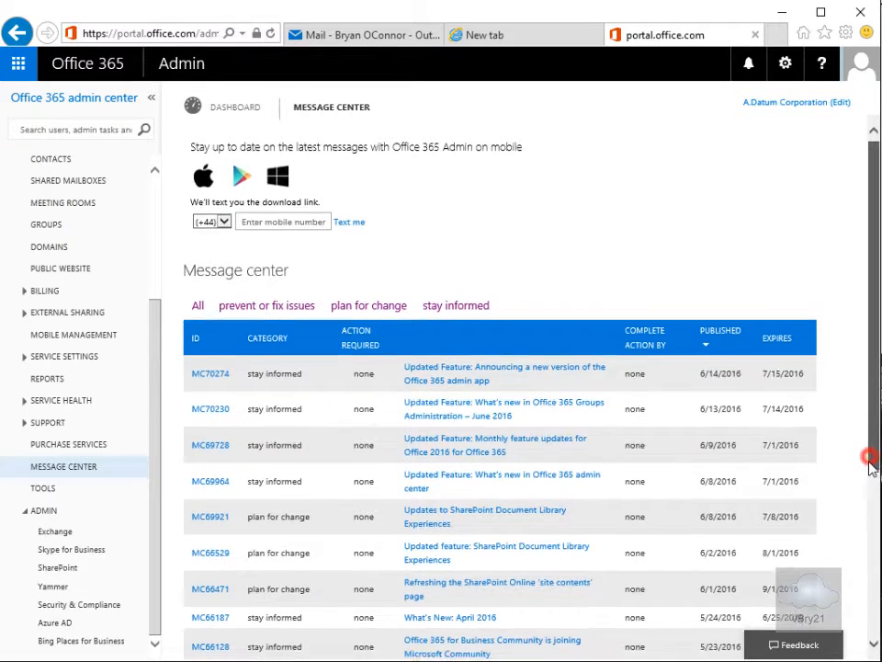
scroll("down", 3)
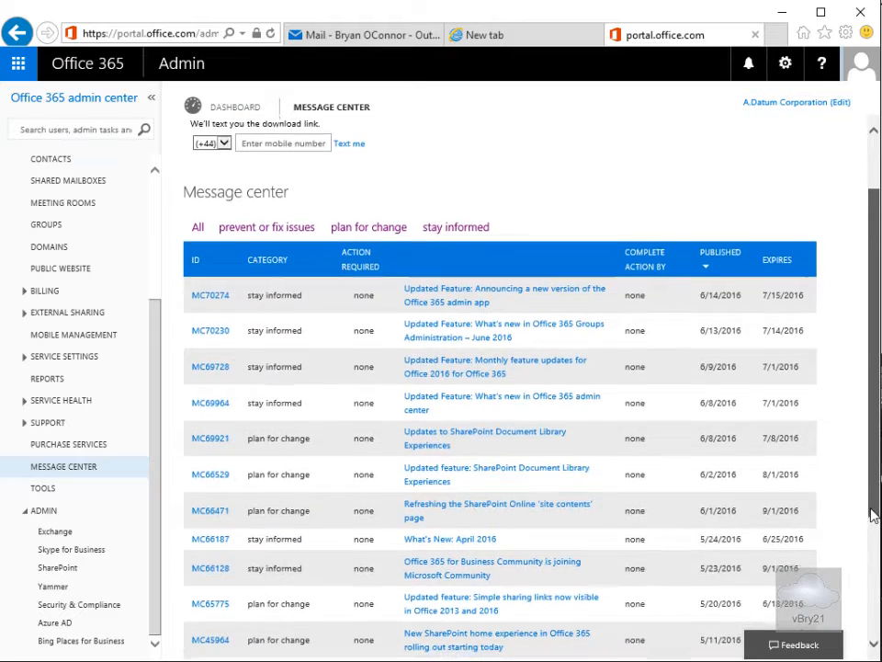
scroll("down", 3)
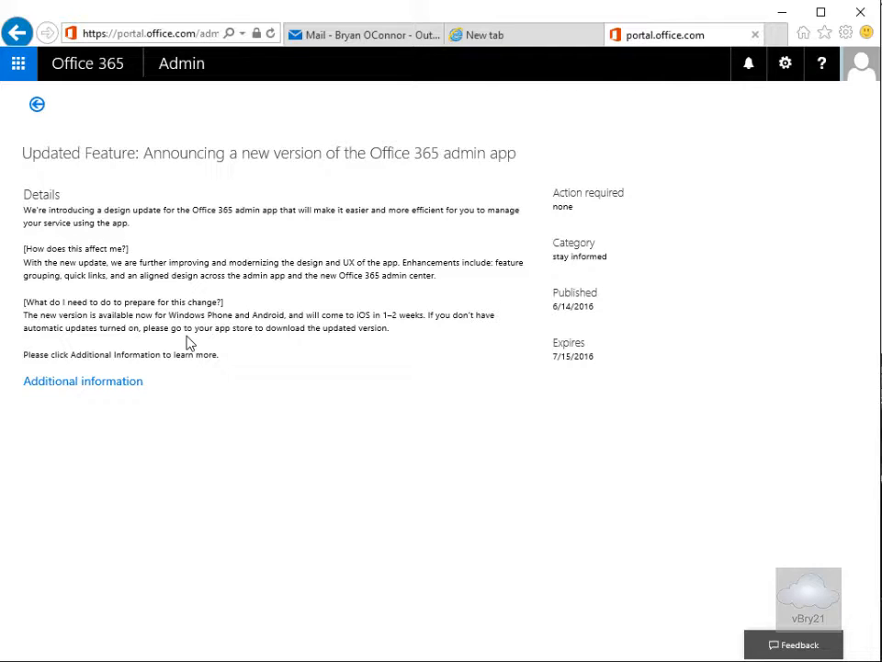
mouse_move(183, 367)
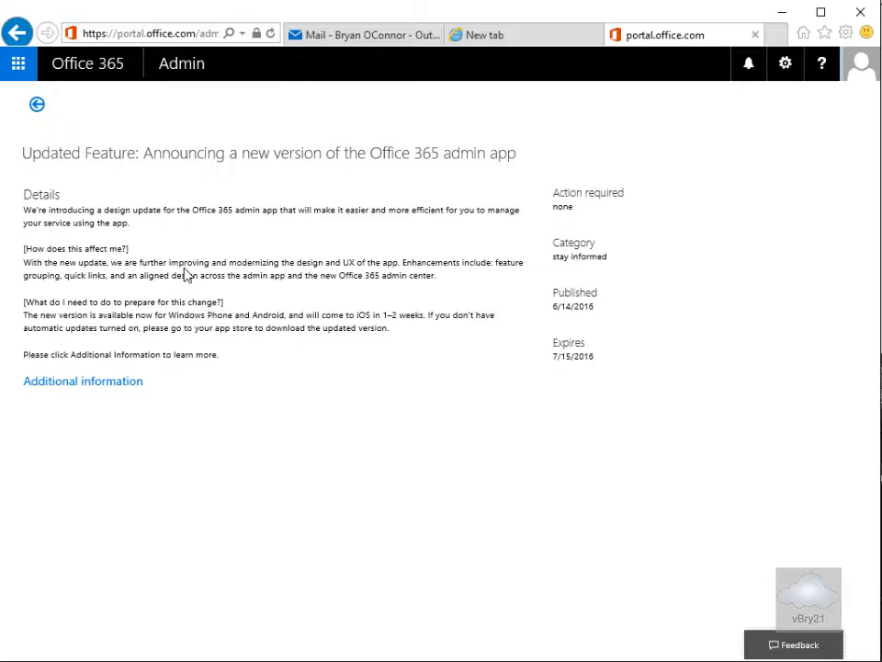
mouse_move(154, 250)
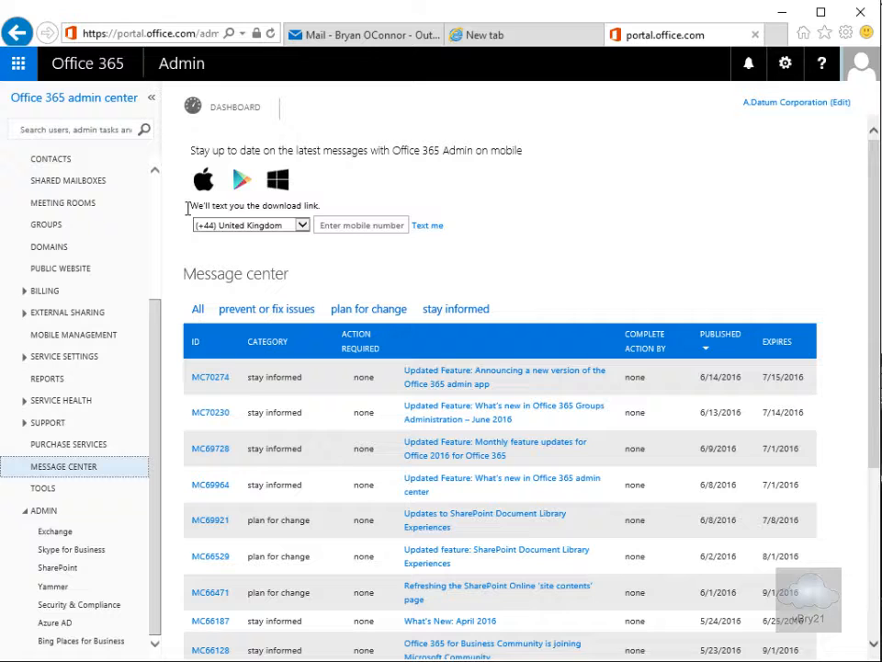
- Return from the announcement details to the Message center list
left_click(62, 467)
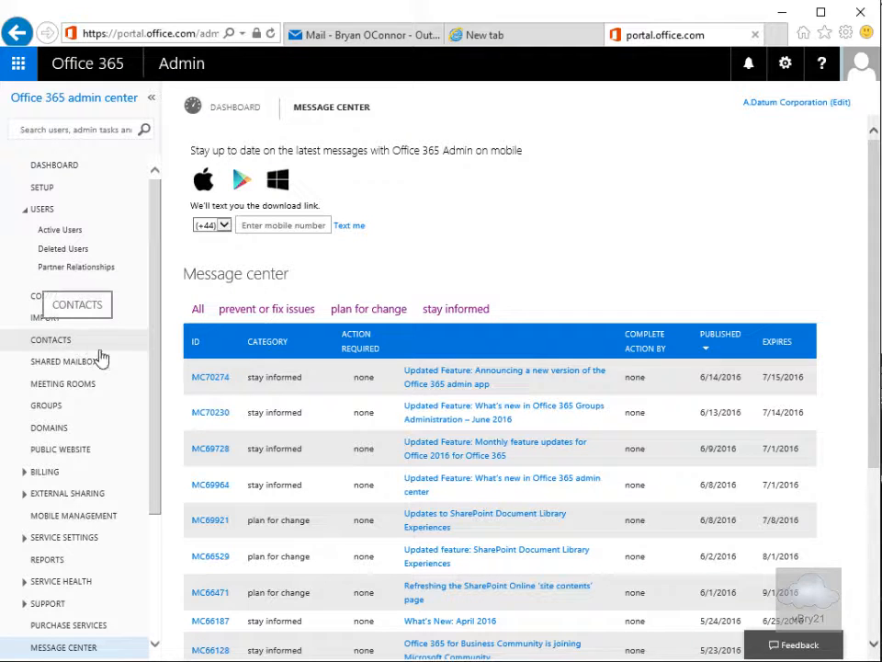
mouse_move(63, 419)
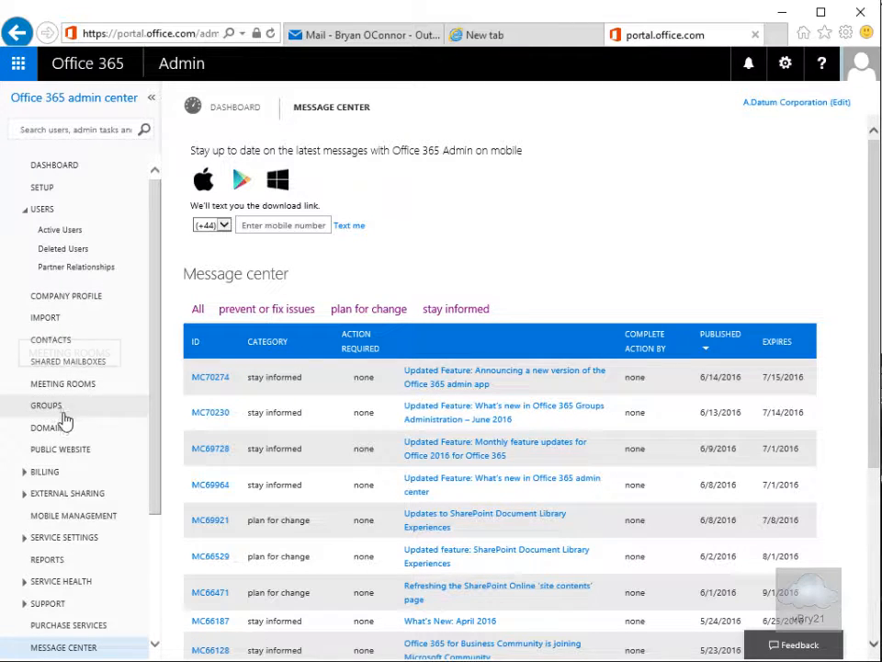